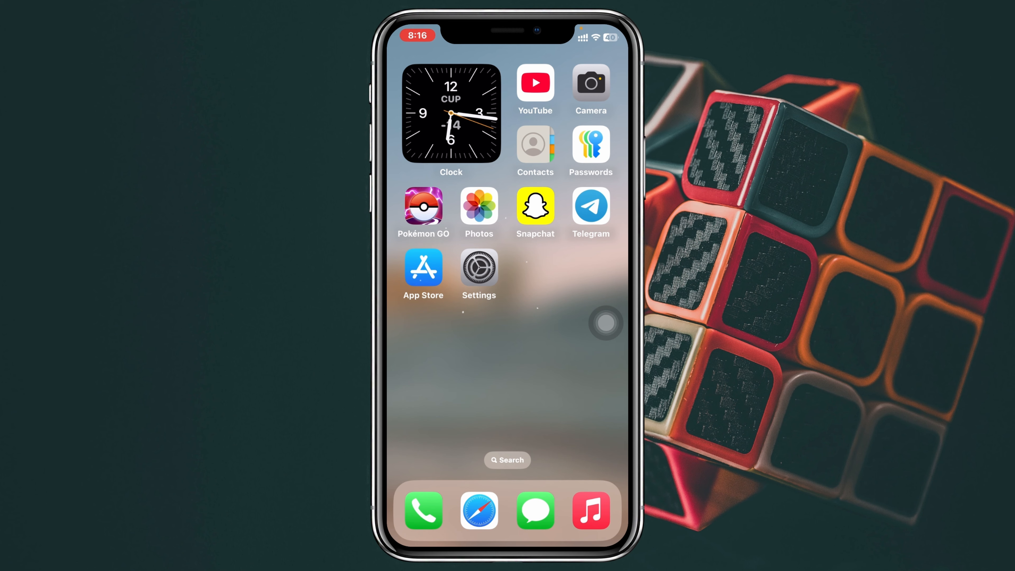
Go to Screen Time in Settings and reveal the Content & Privacy Restrictions entry.
left_click(479, 268)
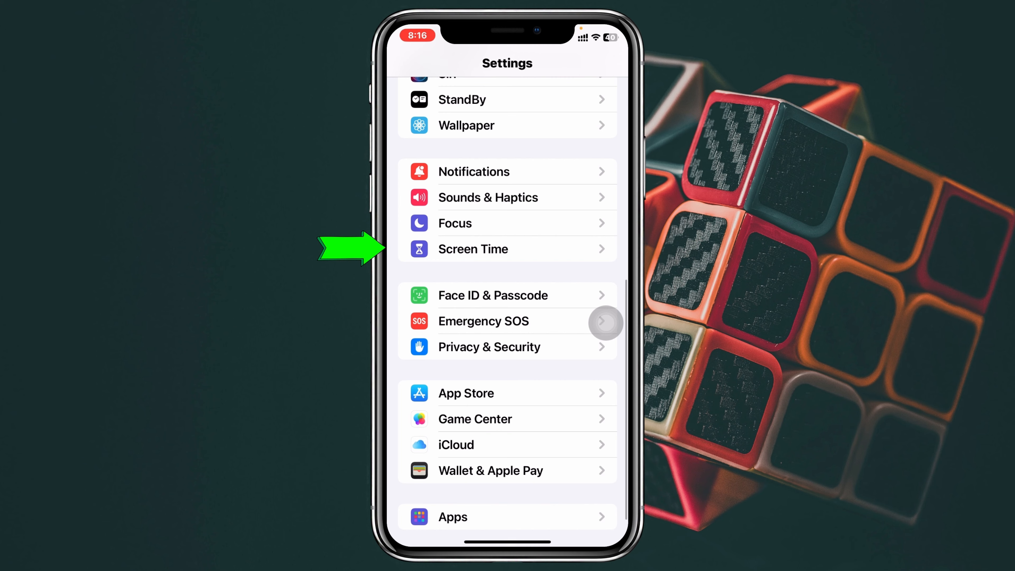
left_click(473, 248)
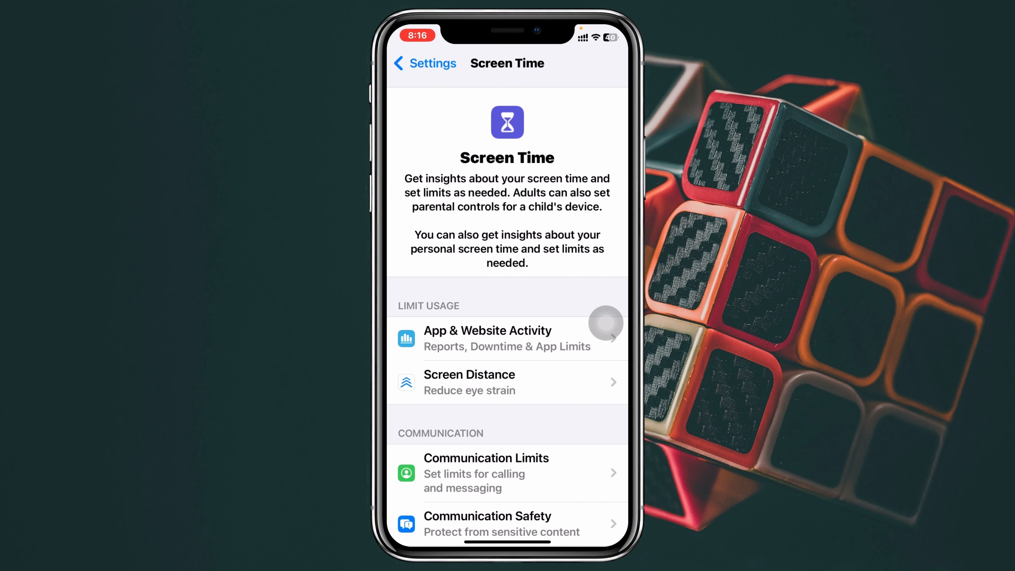
scroll("down", 3)
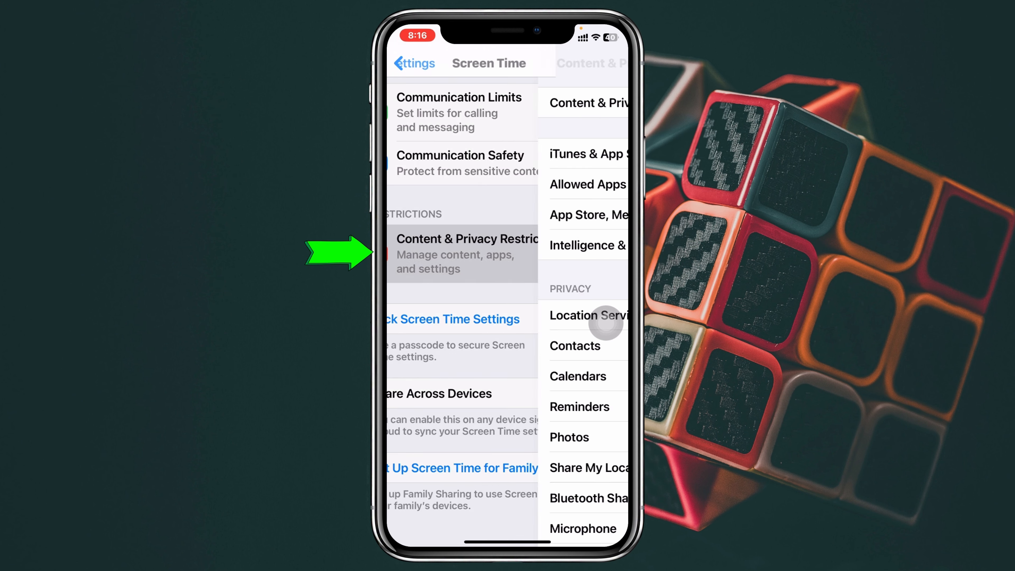
Enter Content & Privacy Restrictions with restrictions on and all privacy items set to Allow.
left_click(465, 253)
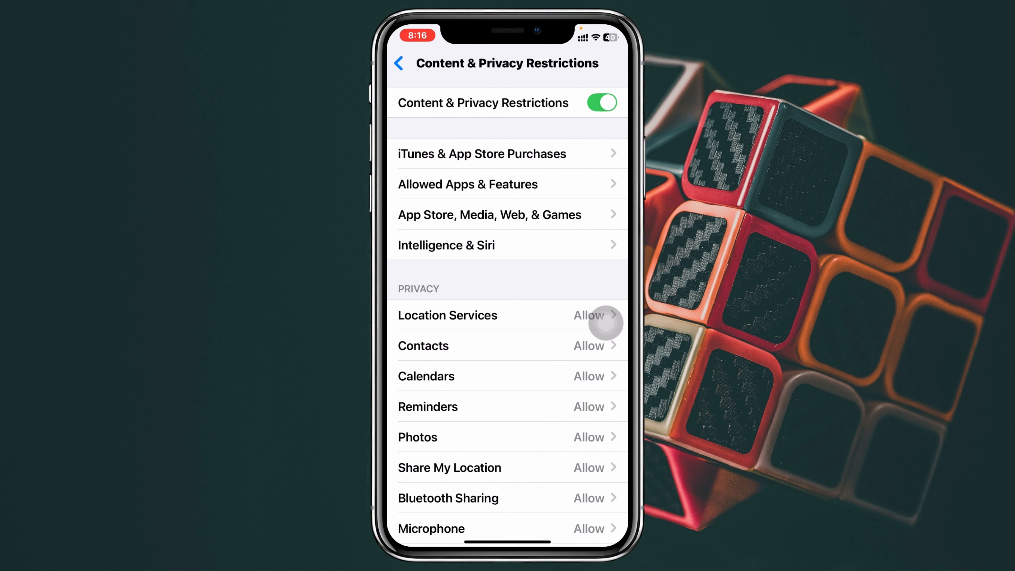
scroll("up", 3)
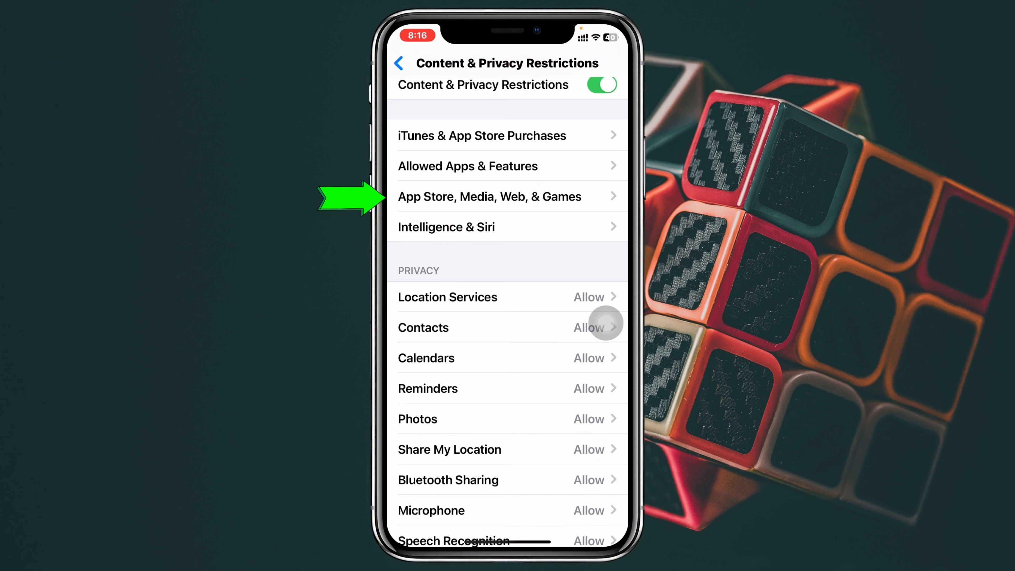
Reach the Web Content options via App Store, Media, Web & Games, currently Unrestricted.
left_click(488, 197)
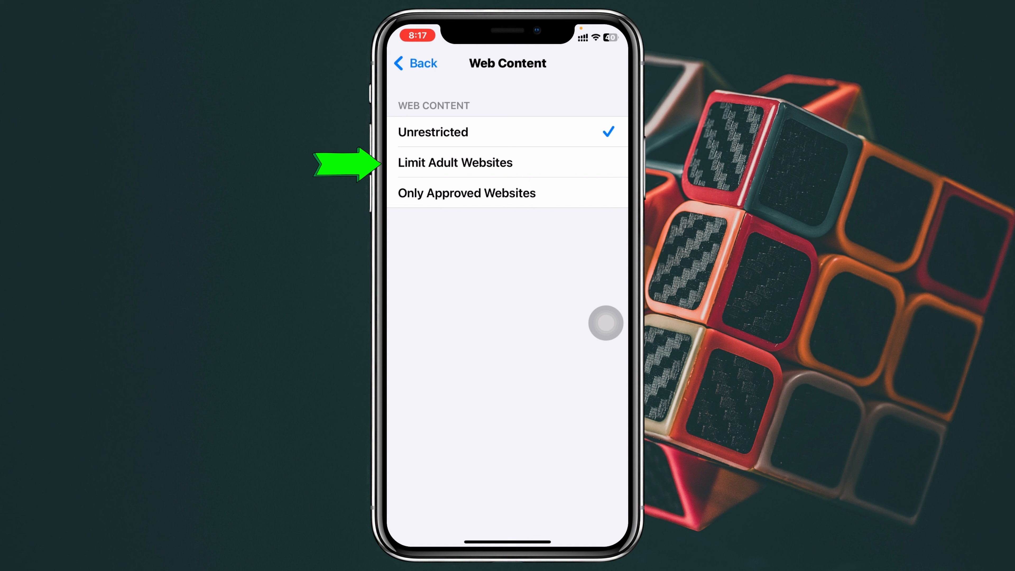
Set Web Content to Limit Adult Websites, visit Add Website under Always Allow, and return.
left_click(455, 162)
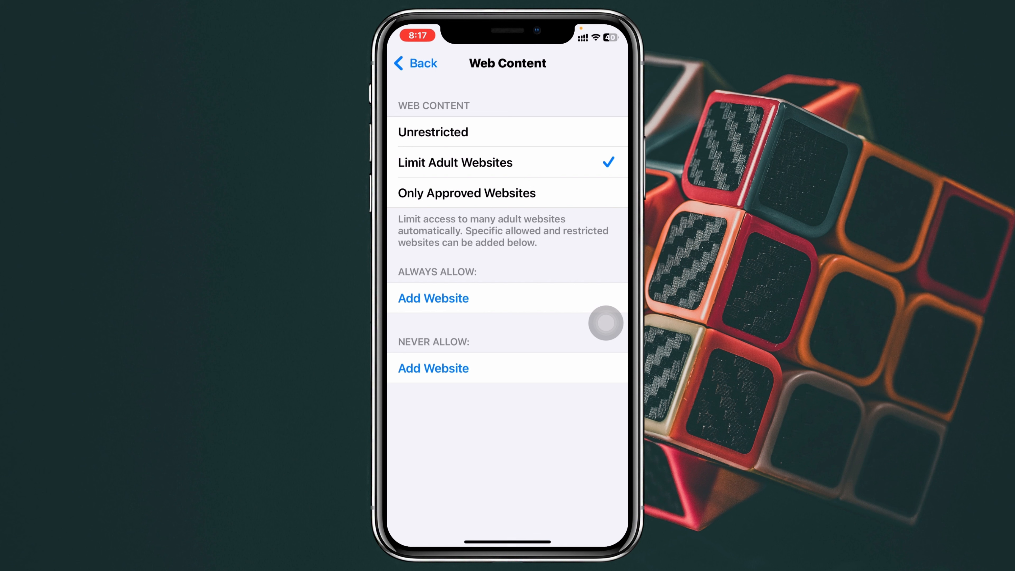
mouse_move(600, 298)
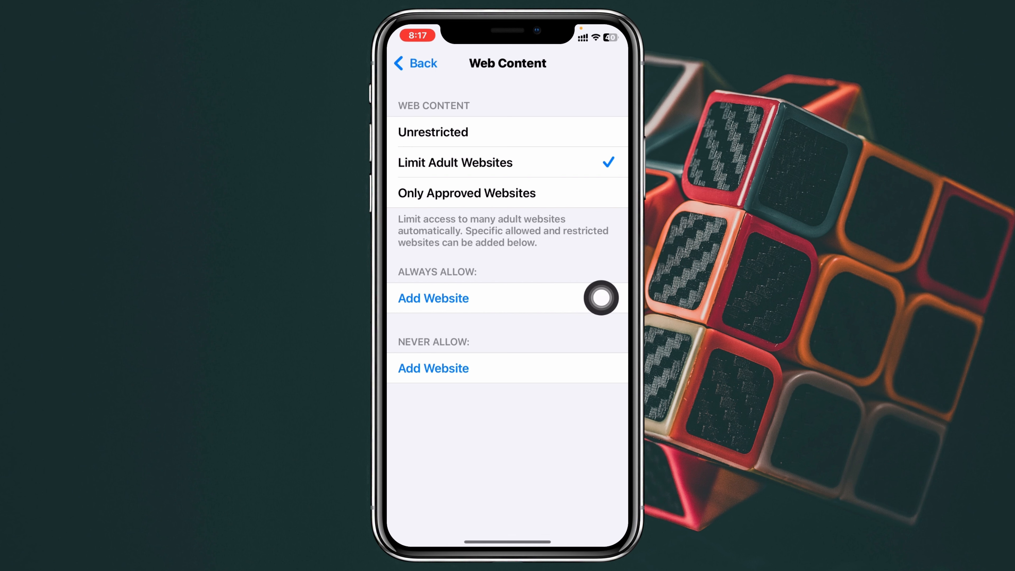
mouse_move(606, 223)
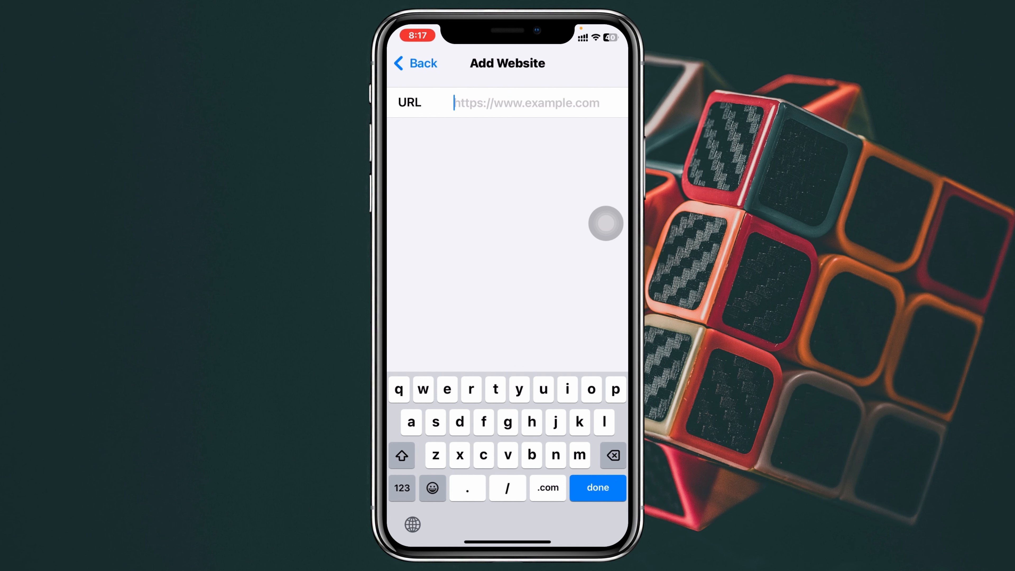
left_click(414, 63)
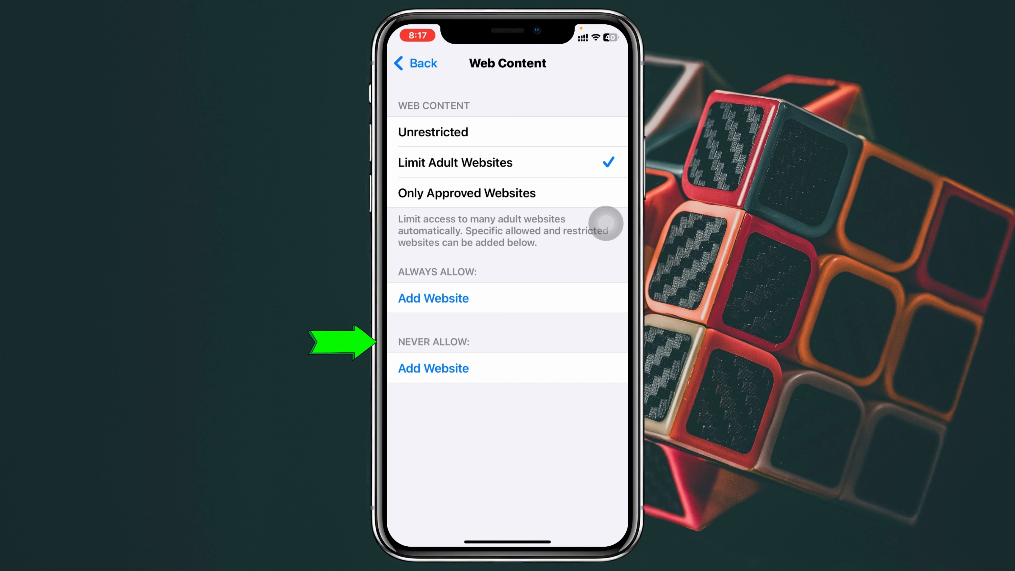
left_click(433, 368)
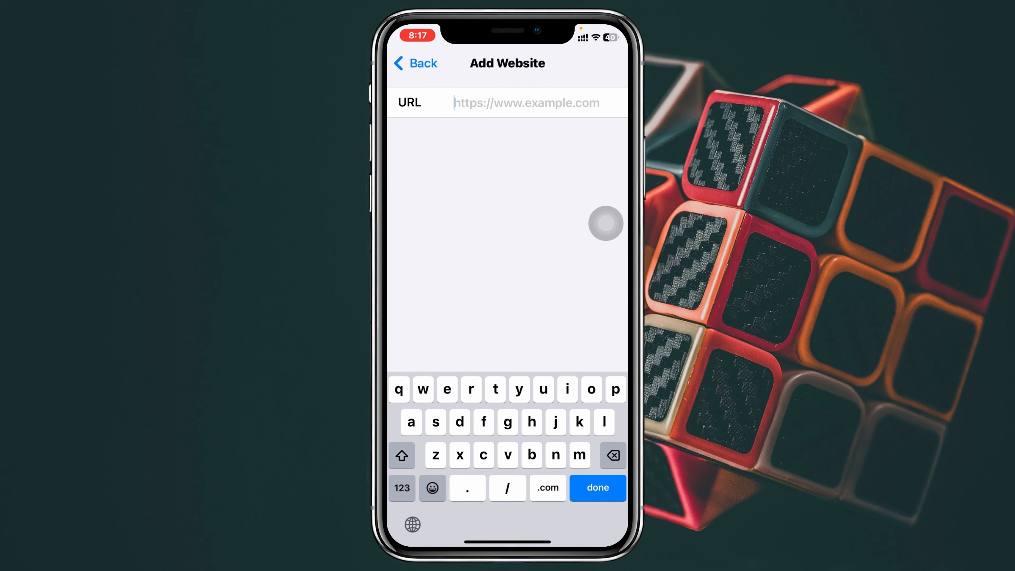
left_click(415, 64)
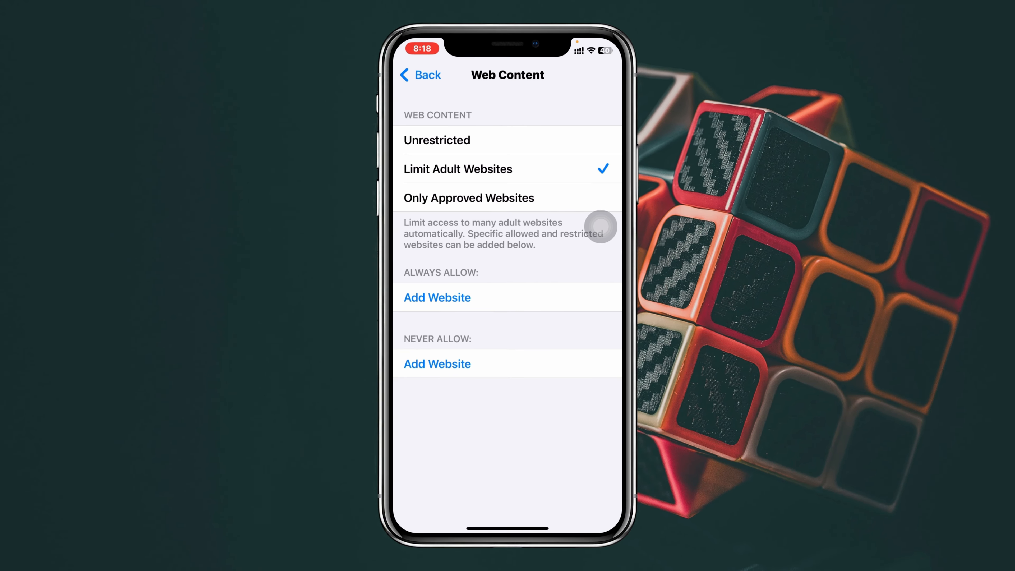